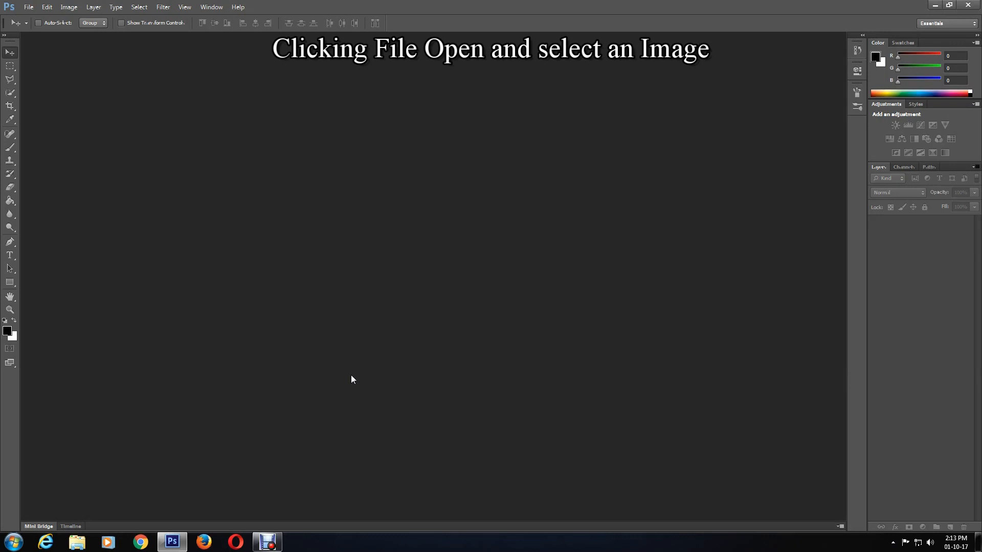
# - Open photo1, the beach photo, from the Photos in edit folder
pyautogui.click(28, 6)
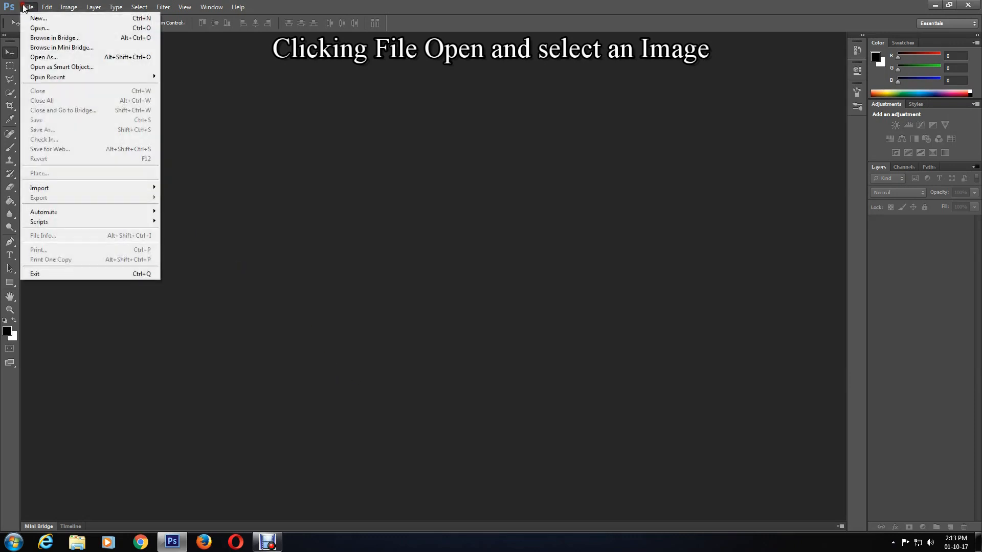
pyautogui.moveTo(39, 28)
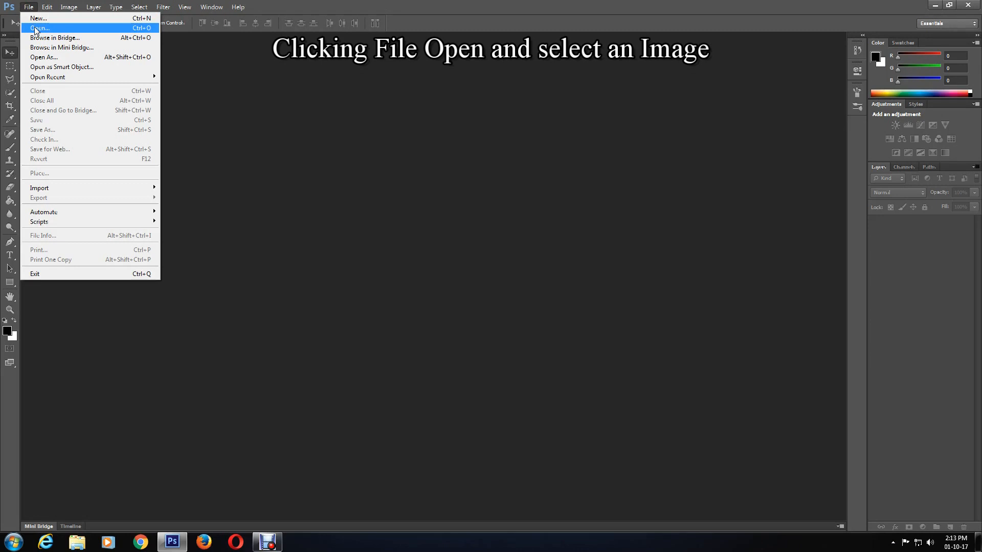
pyautogui.click(38, 28)
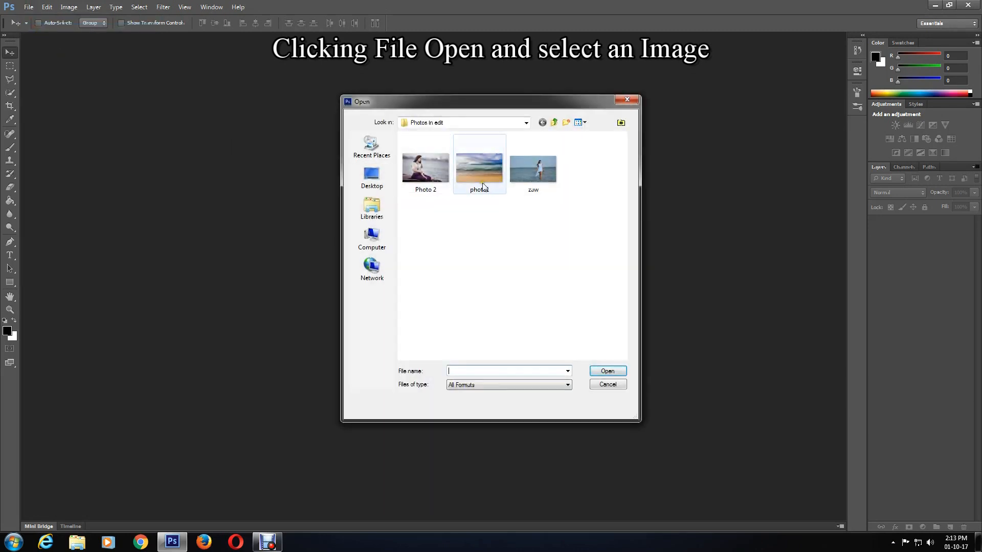
pyautogui.moveTo(477, 174)
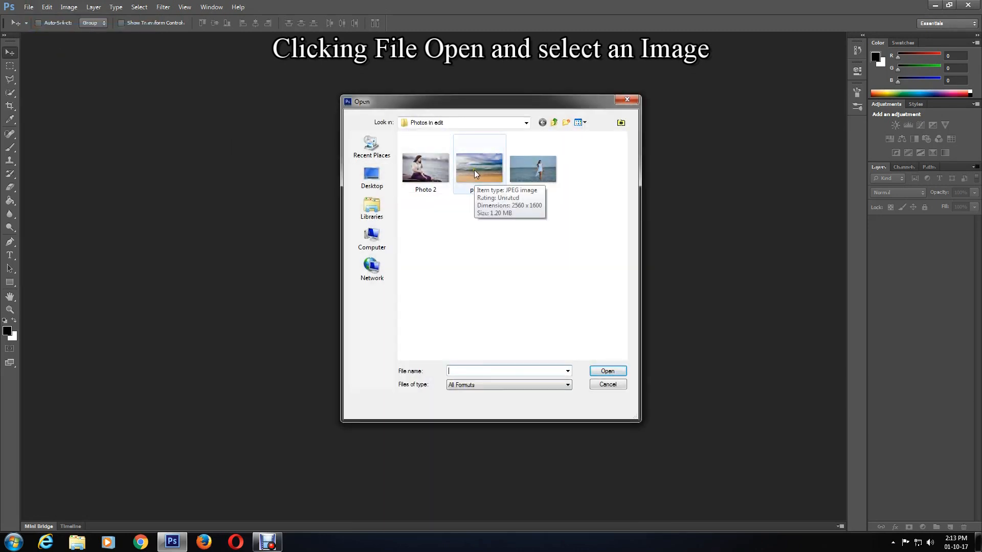
pyautogui.click(479, 165)
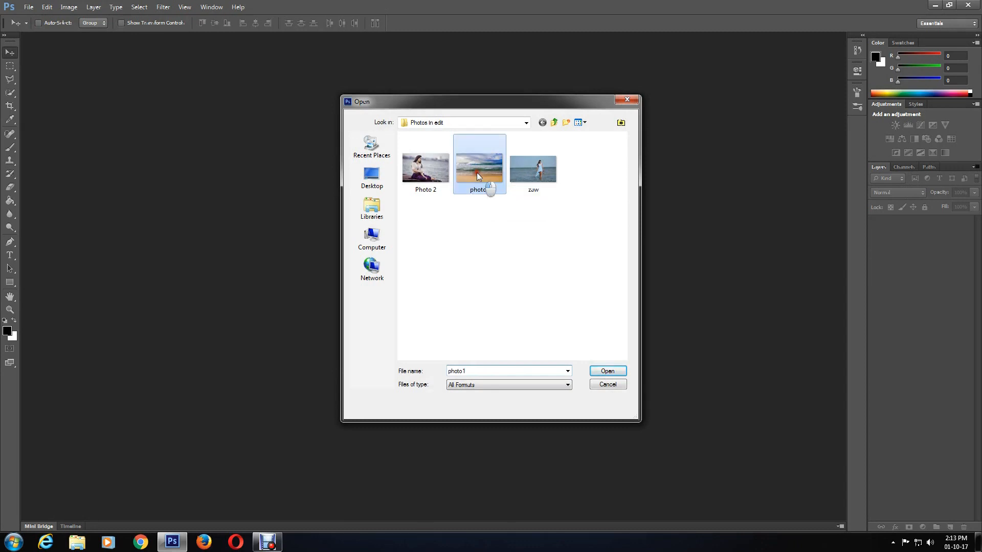
pyautogui.click(606, 371)
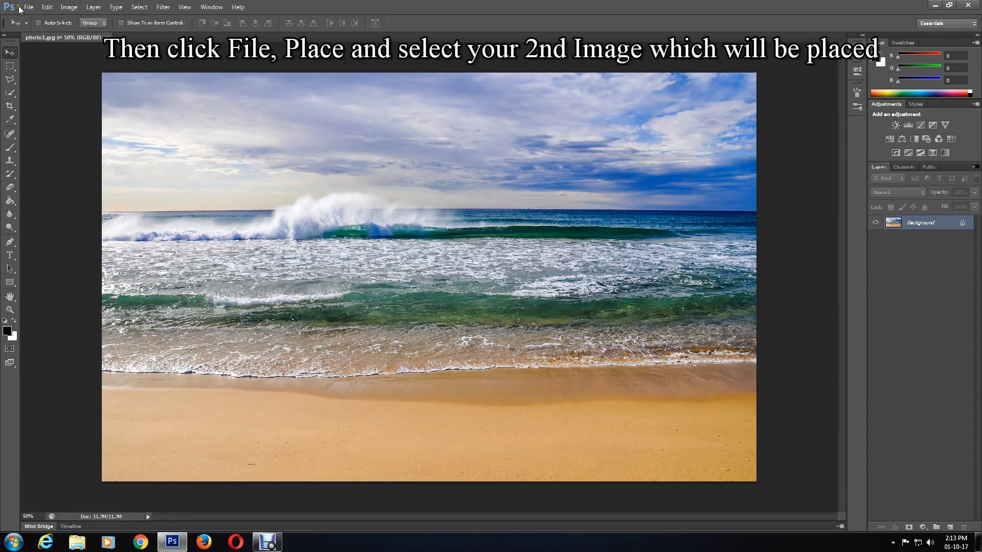
# - Place Photo 2 of the seated woman and commit it as a new layer
pyautogui.click(27, 7)
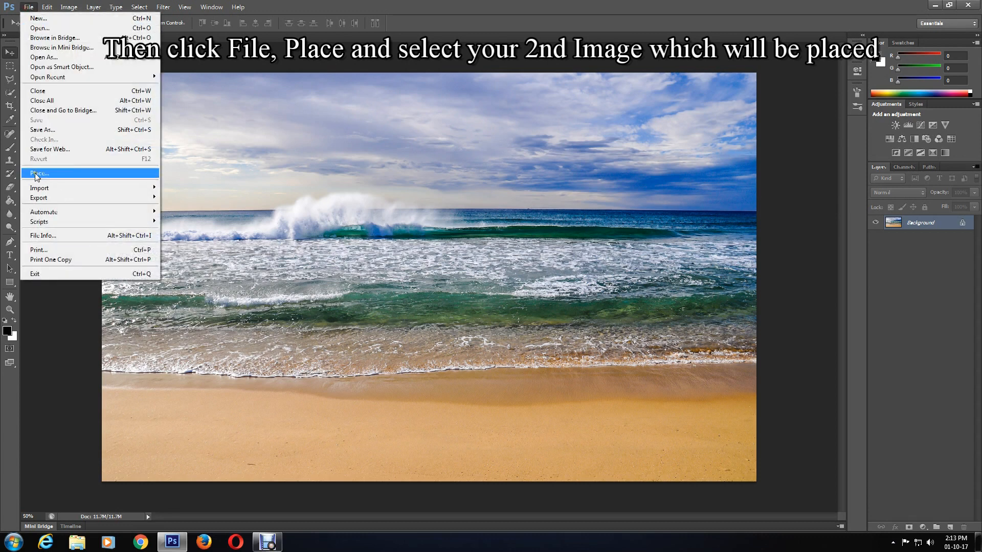
pyautogui.click(38, 174)
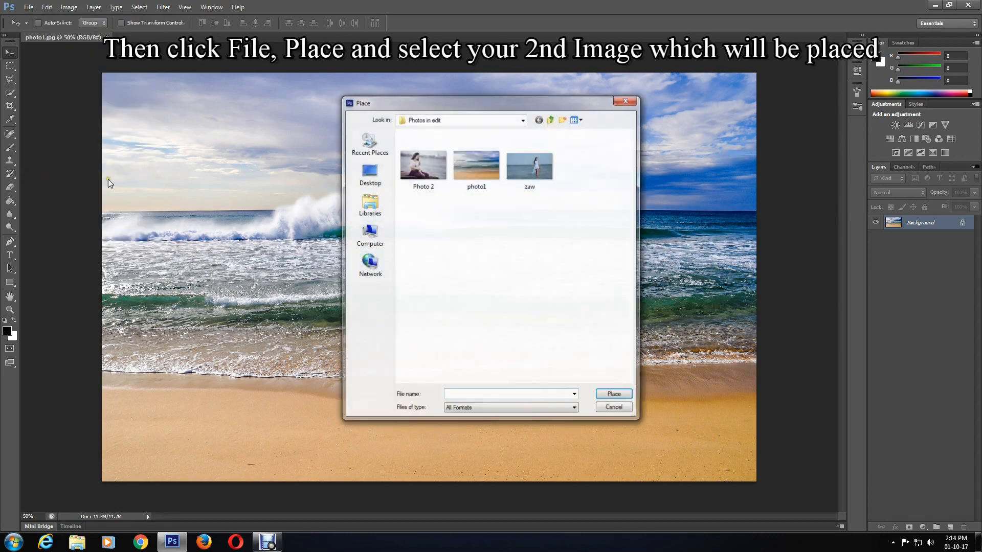
pyautogui.click(423, 164)
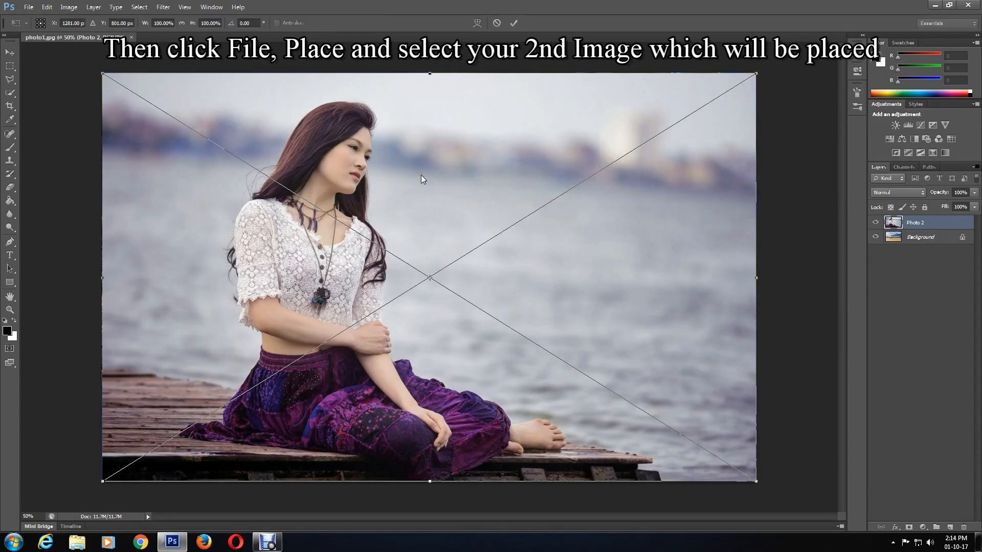
pyautogui.moveTo(653, 336)
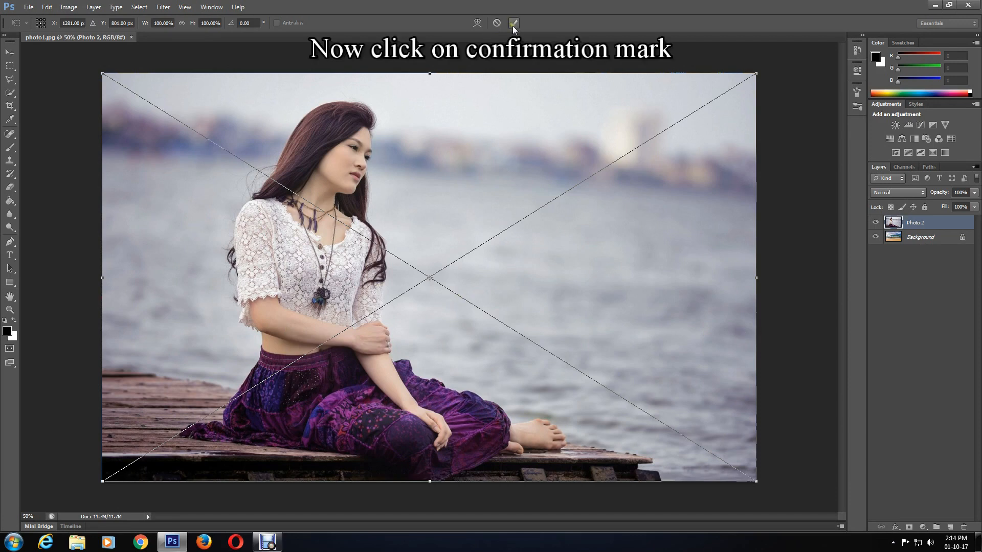
pyautogui.click(513, 23)
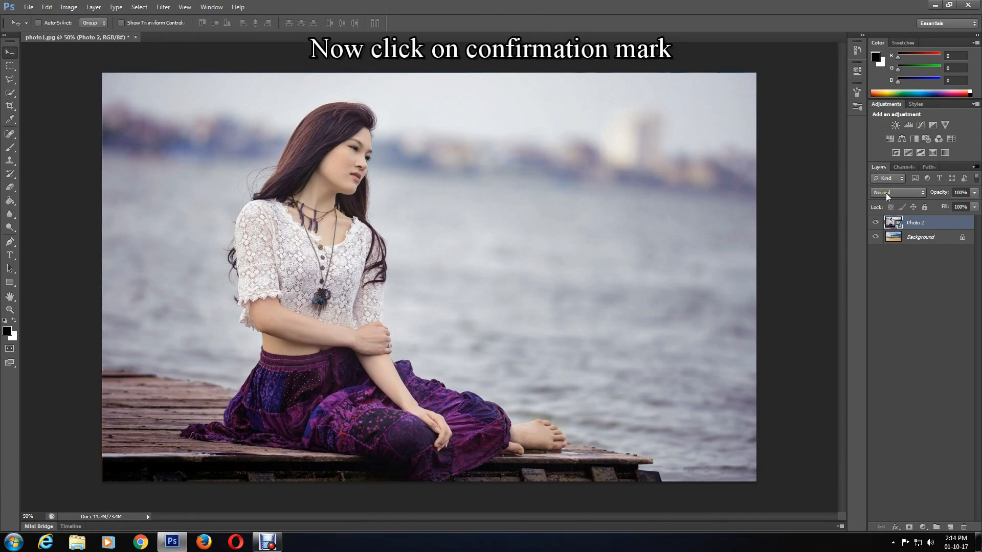
pyautogui.moveTo(898, 192)
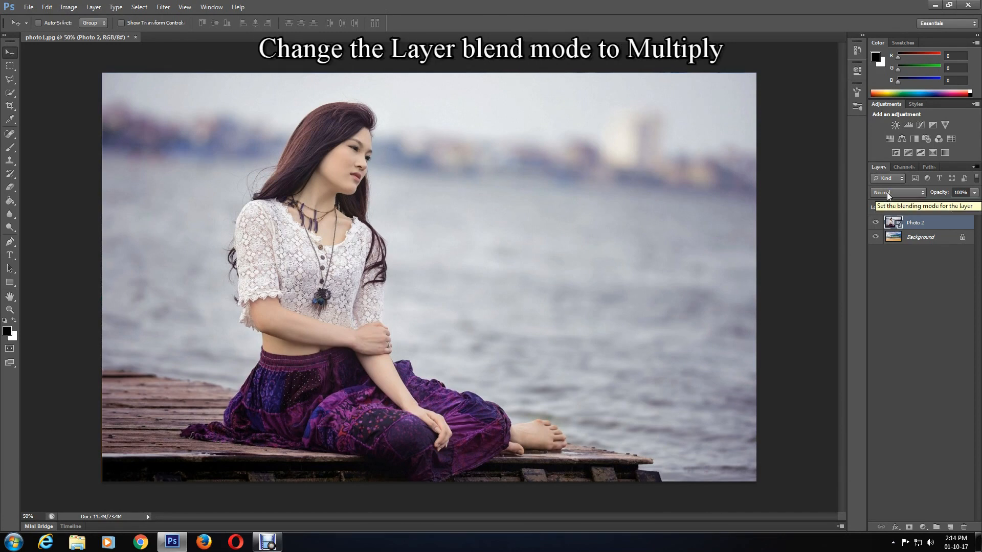
# - Set the Photo 2 layer's blend mode to Multiply
pyautogui.click(896, 192)
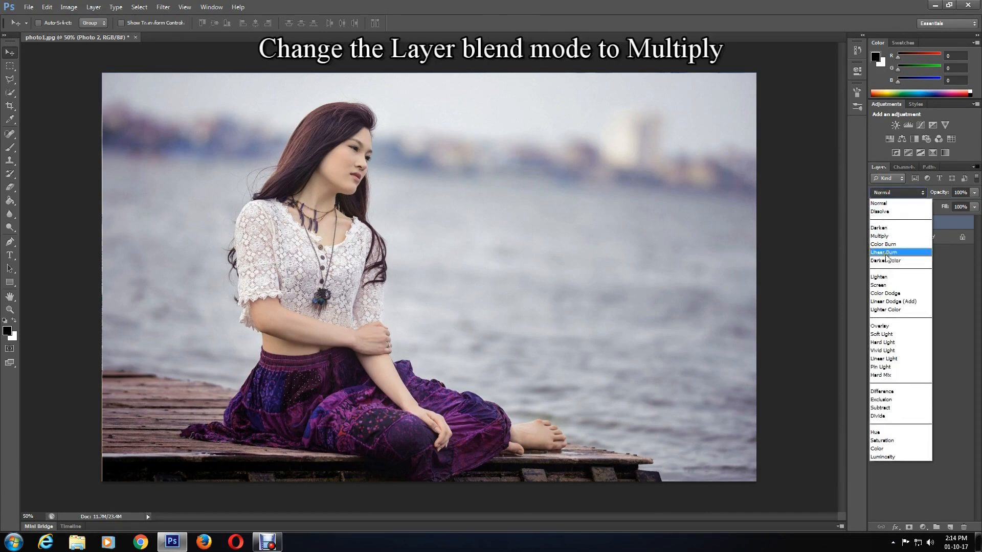
pyautogui.moveTo(885, 244)
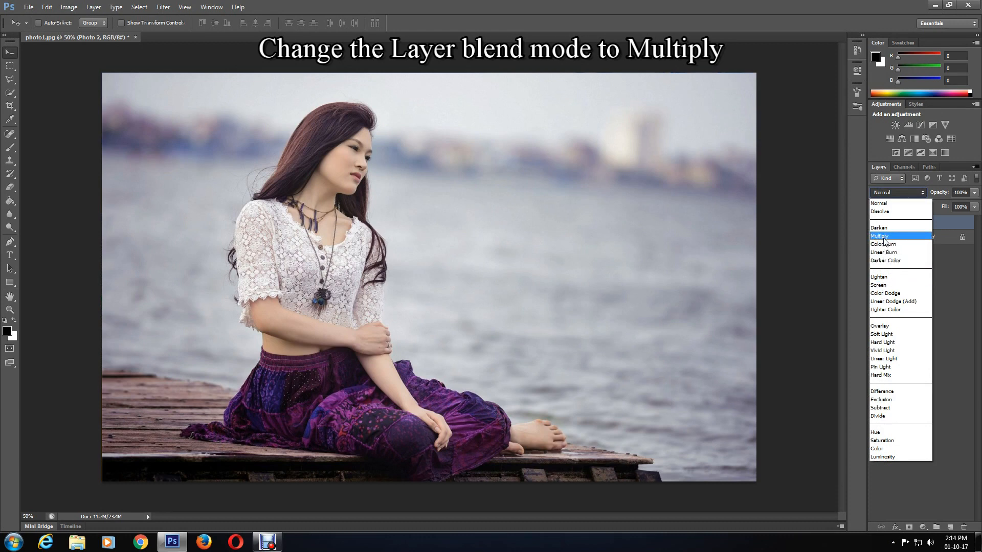
pyautogui.click(880, 237)
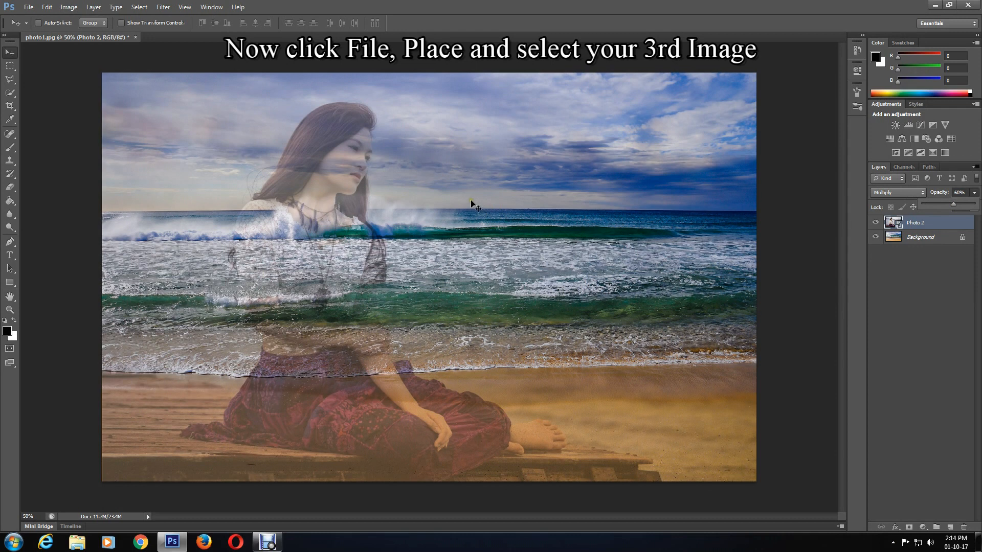
# - Place the zaw photo, stretch it to fill the canvas, and commit
pyautogui.click(27, 7)
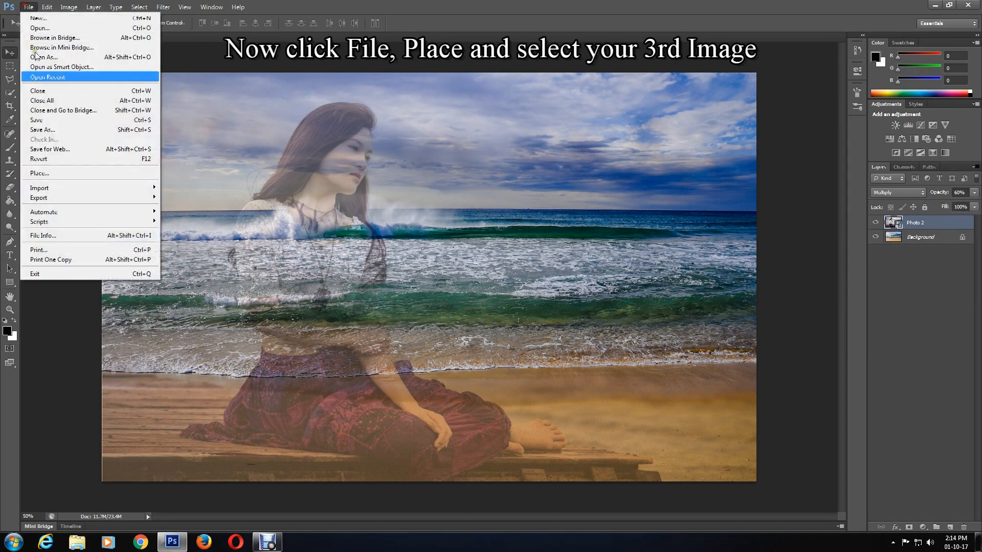
pyautogui.click(38, 173)
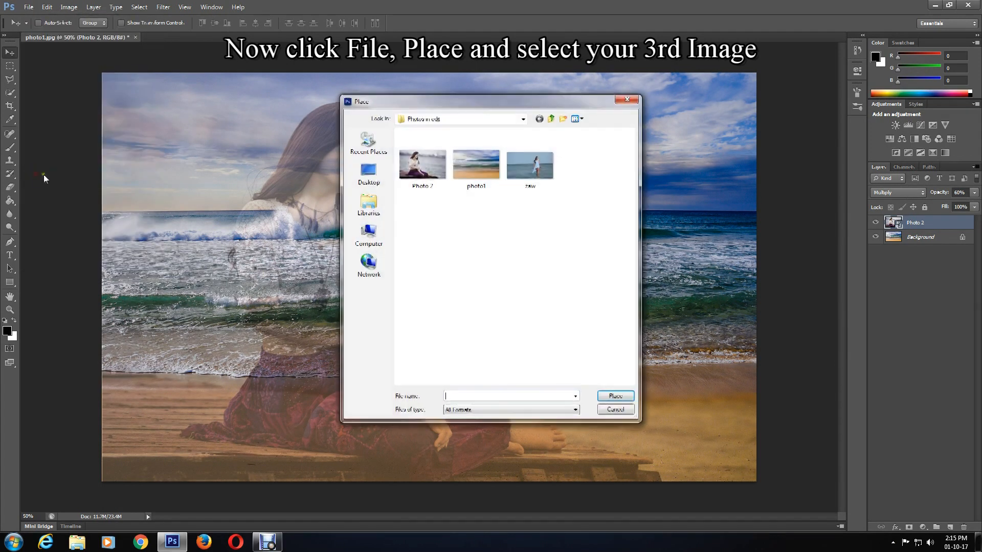
pyautogui.click(529, 164)
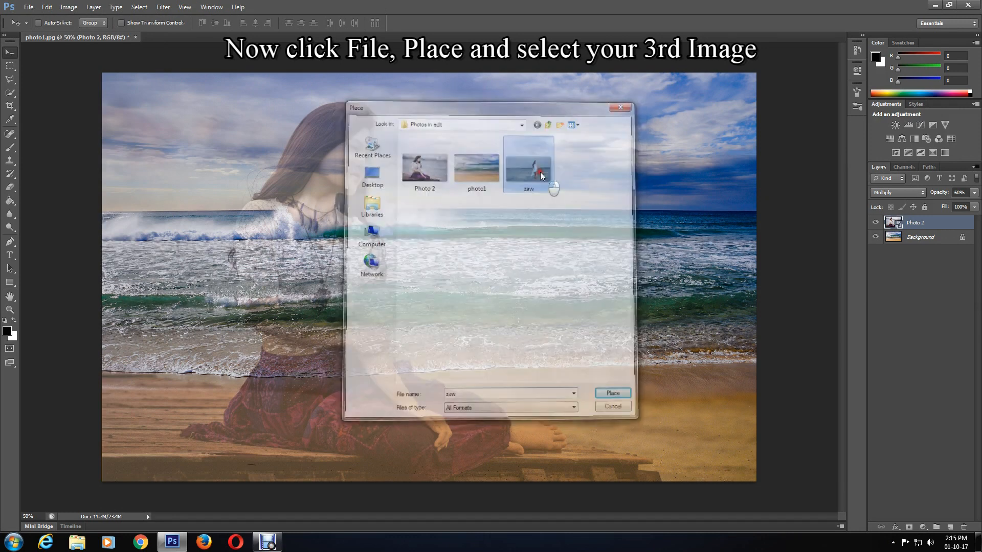
pyautogui.click(612, 394)
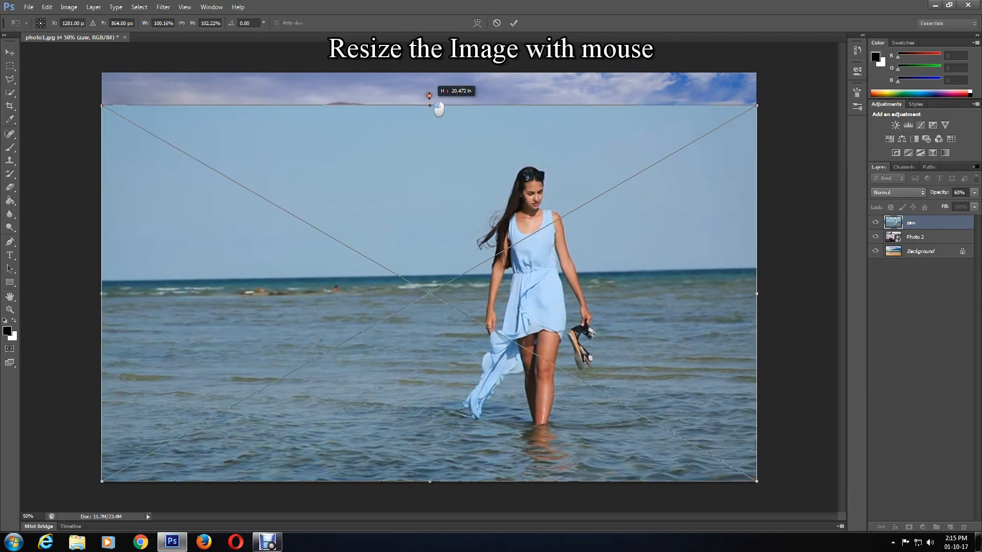
pyautogui.moveTo(429, 95); pyautogui.dragTo(429, 73)
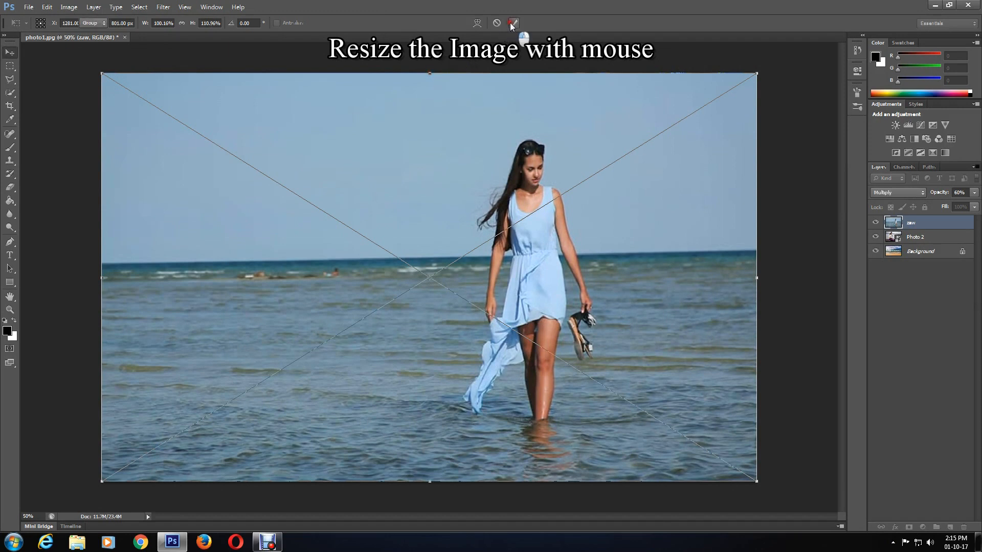
pyautogui.click(512, 23)
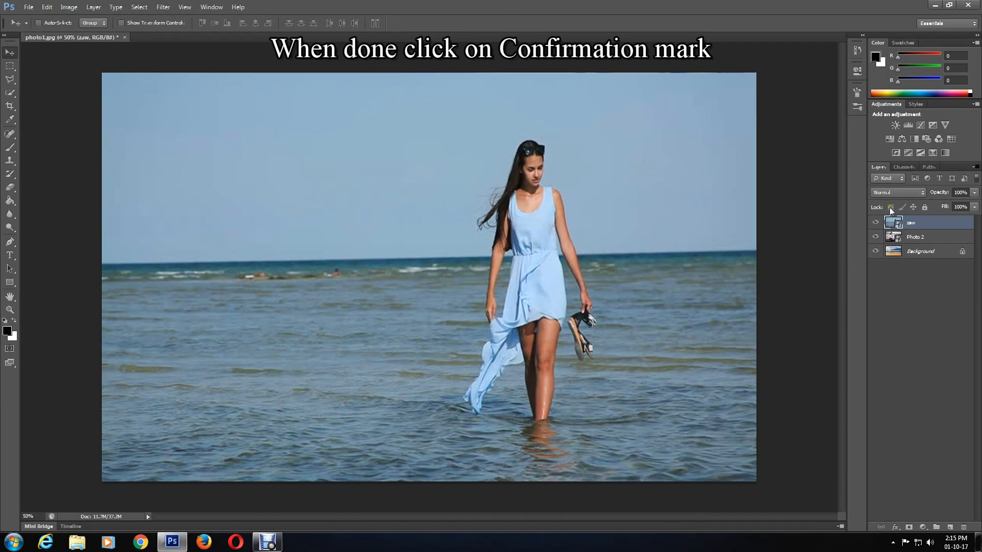
# - Set the zaw layer's blend mode to Overlay
pyautogui.click(896, 192)
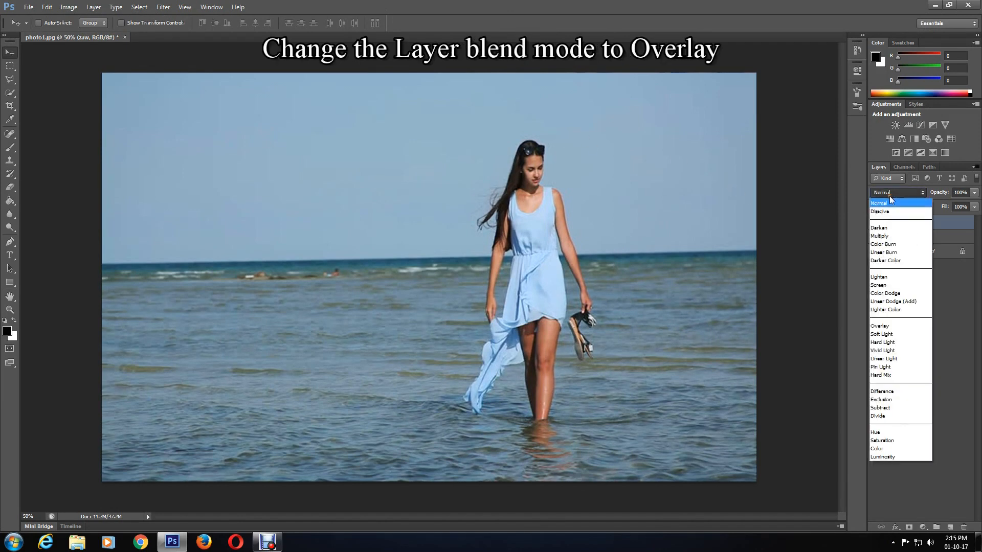
pyautogui.moveTo(879, 326)
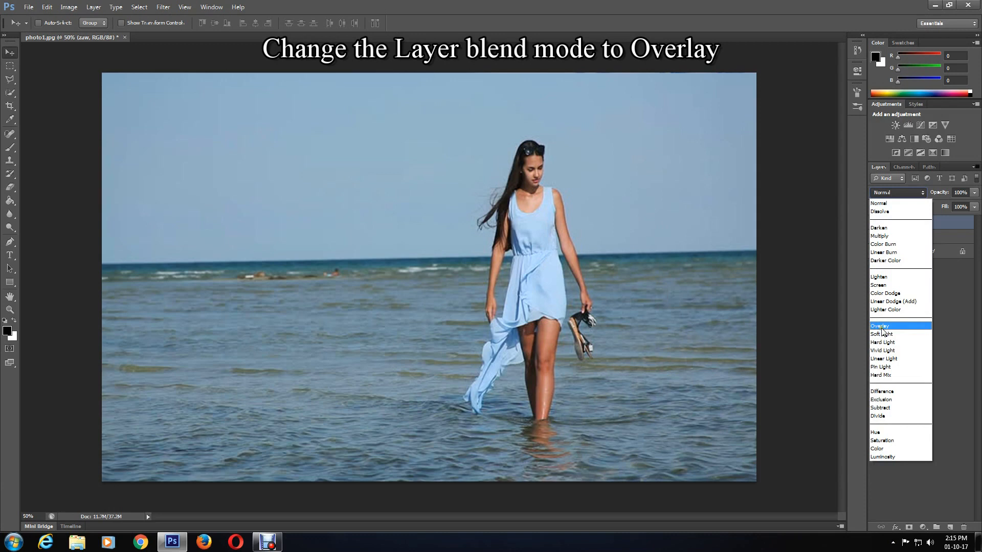
pyautogui.click(880, 326)
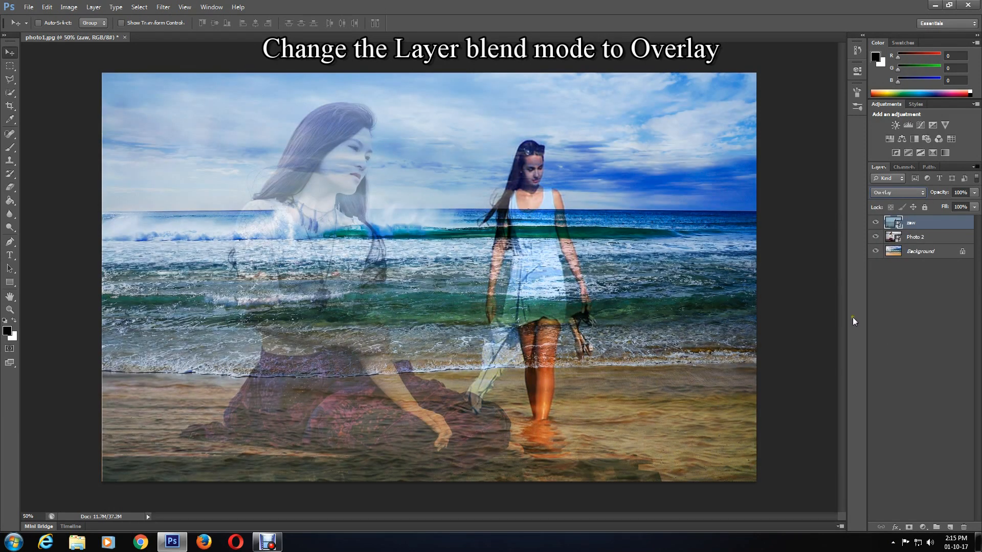
pyautogui.moveTo(622, 313)
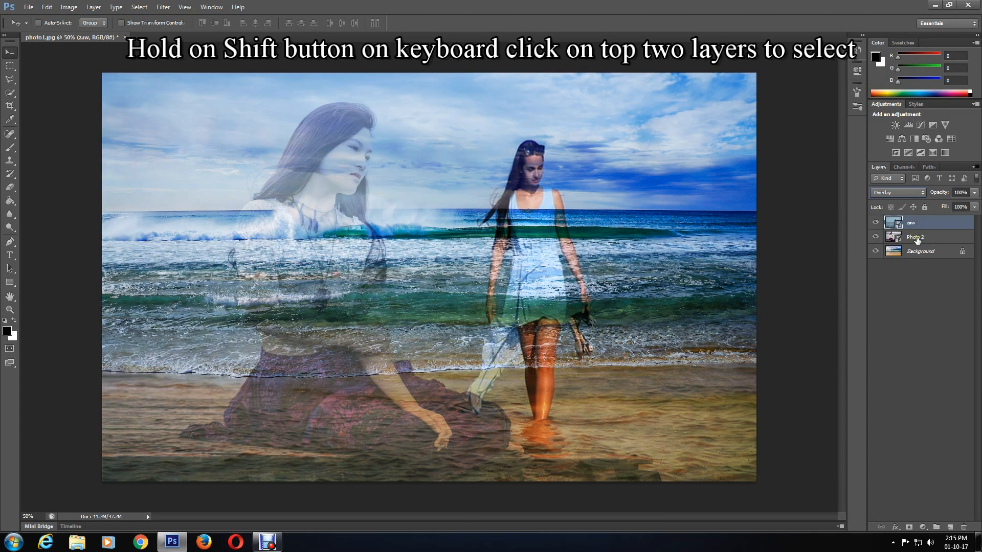
# - Select the zaw and Photo 2 layers and merge them with Ctrl+E
pyautogui.click(920, 222)
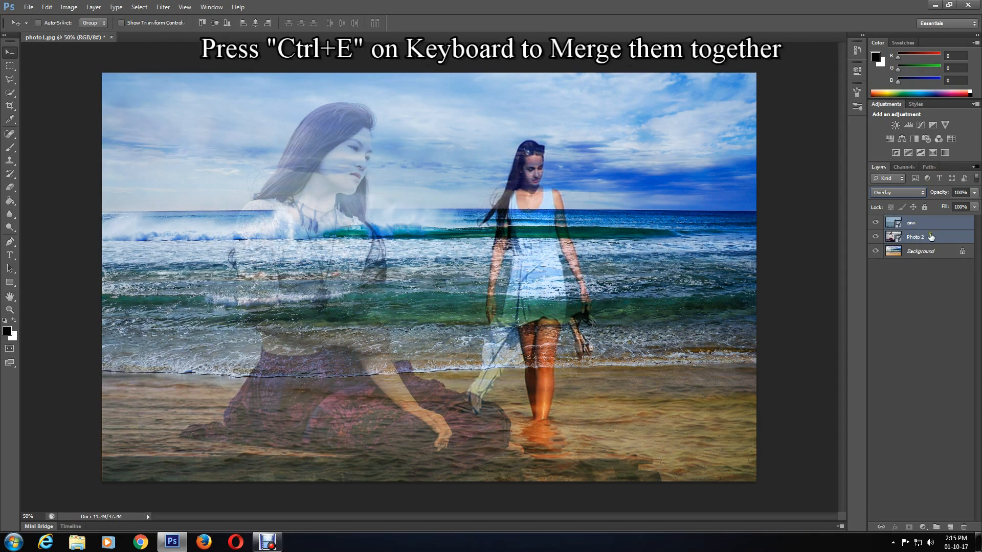
pyautogui.press('ctrl+e')
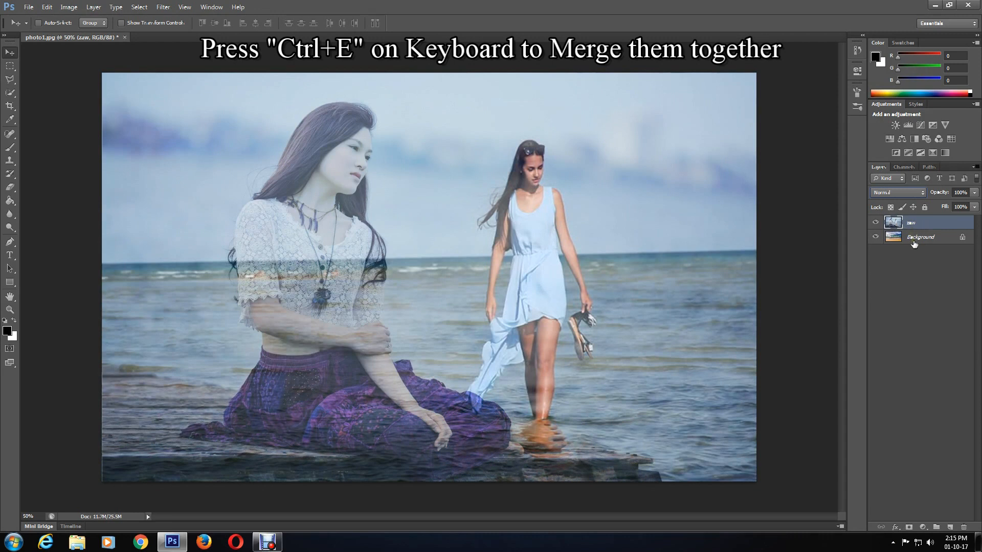
pyautogui.moveTo(549, 311)
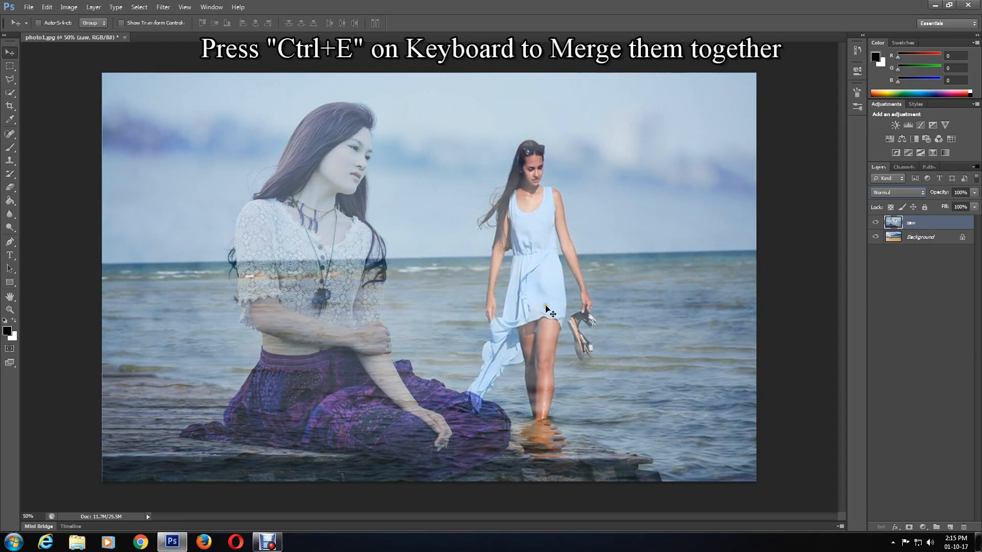
pyautogui.moveTo(565, 319)
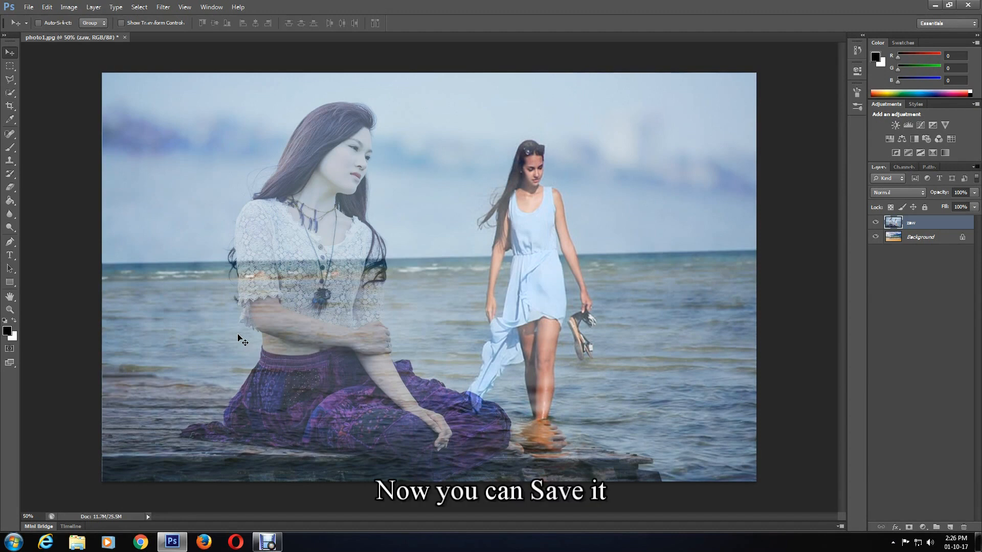
pyautogui.moveTo(47, 69)
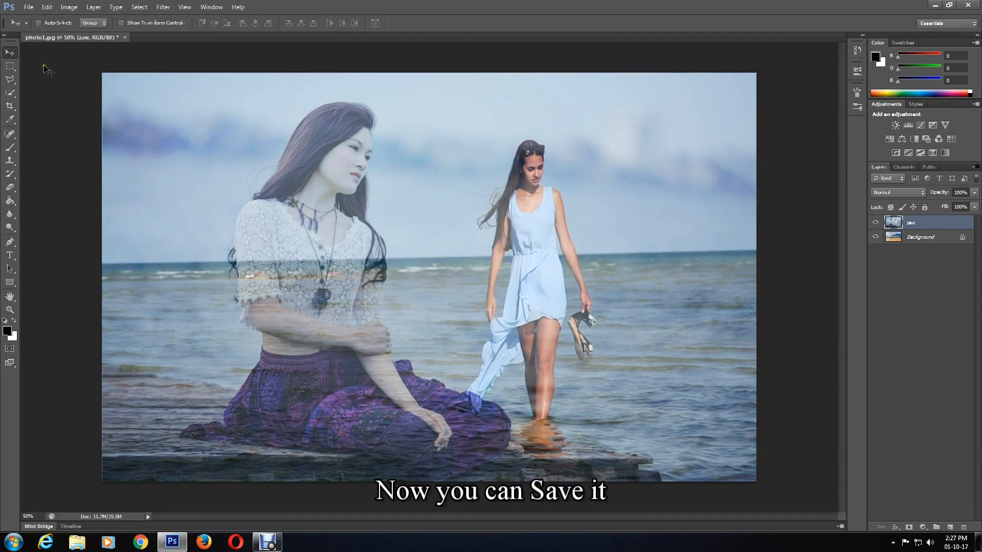
# - Save As a JPEG, accepting maximum quality in JPEG Options
pyautogui.click(29, 7)
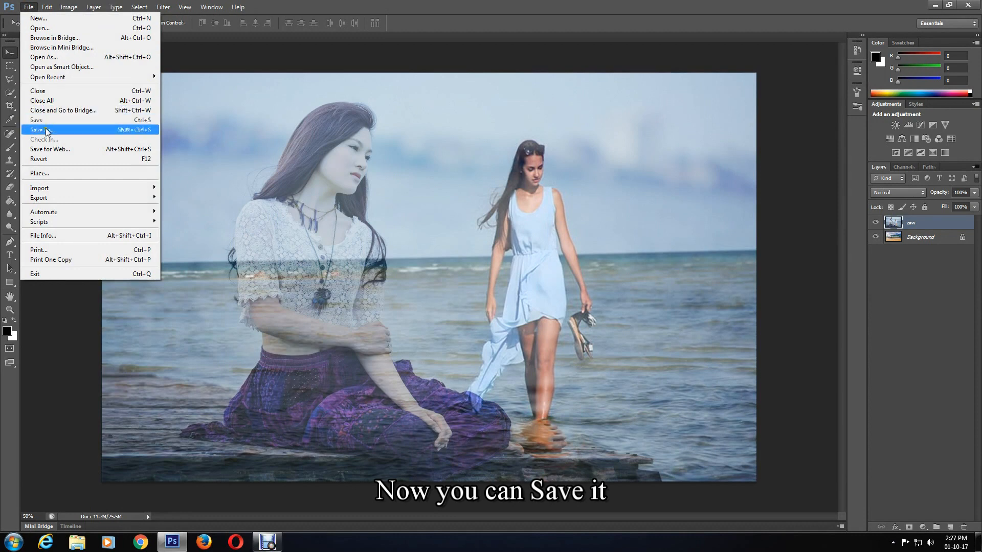
pyautogui.click(40, 130)
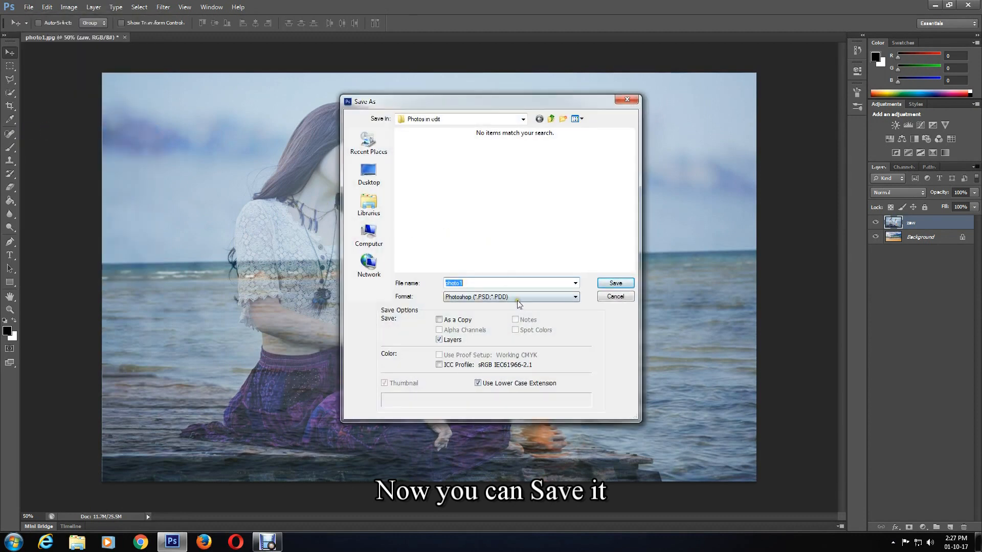
pyautogui.click(510, 296)
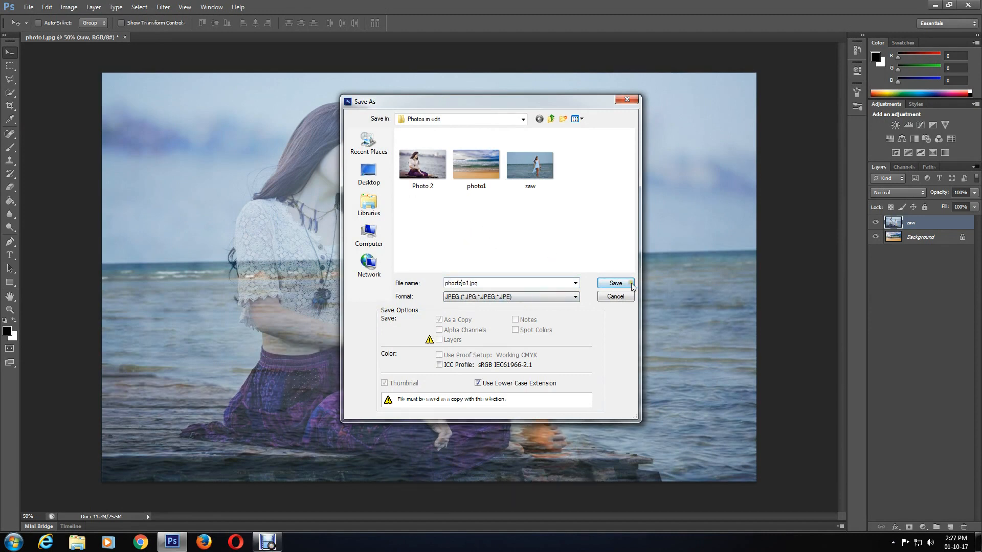
pyautogui.click(614, 283)
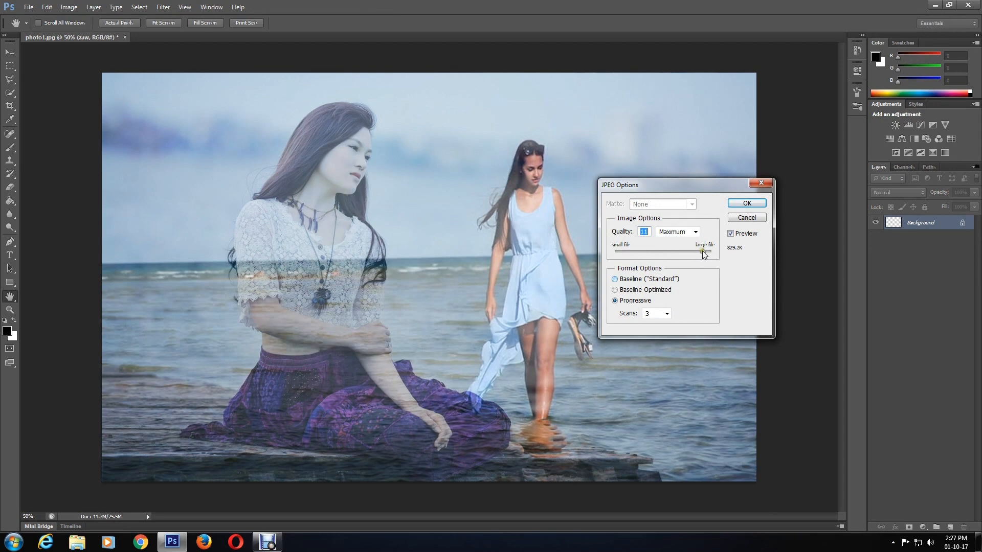
pyautogui.click(746, 203)
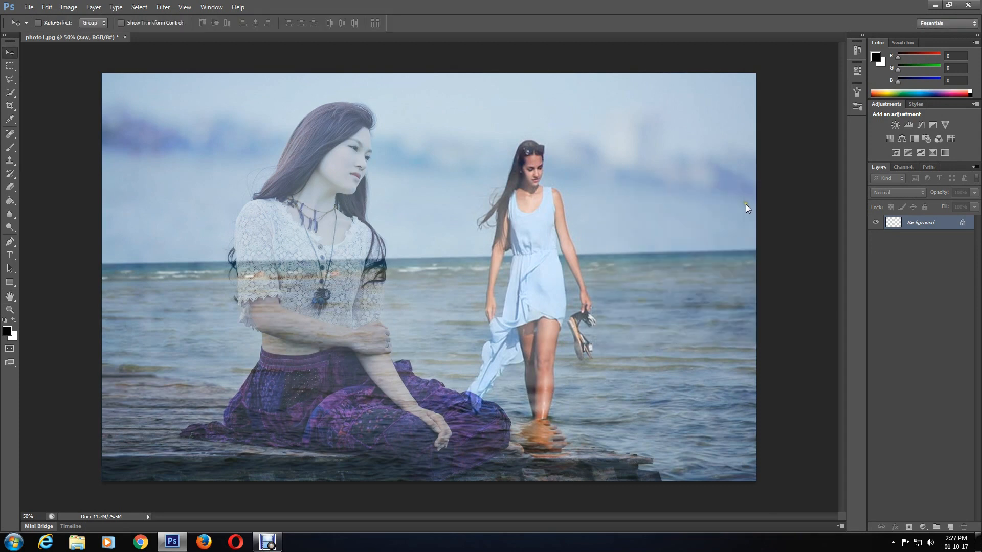